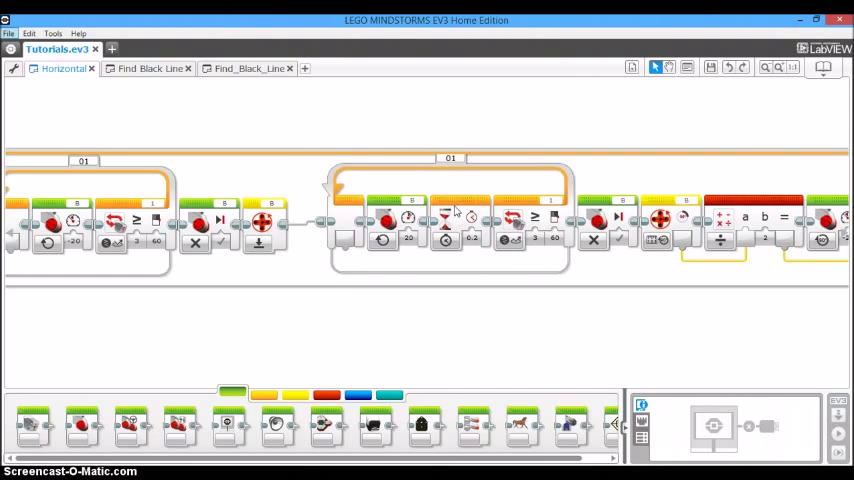
# Place a Large Motor block before the second color-sensor loop, replacing the wait block.
pyautogui.click(448, 228)
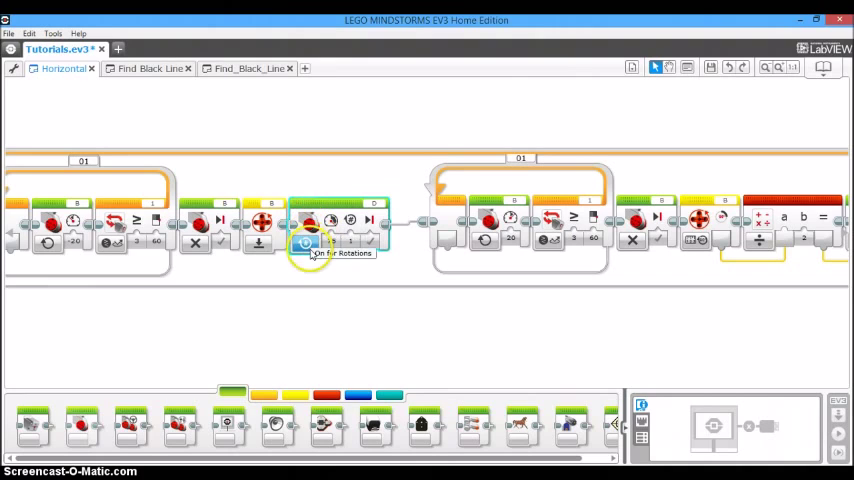
# Set that motor block to On for Seconds with a 0.2-second duration.
pyautogui.click(304, 244)
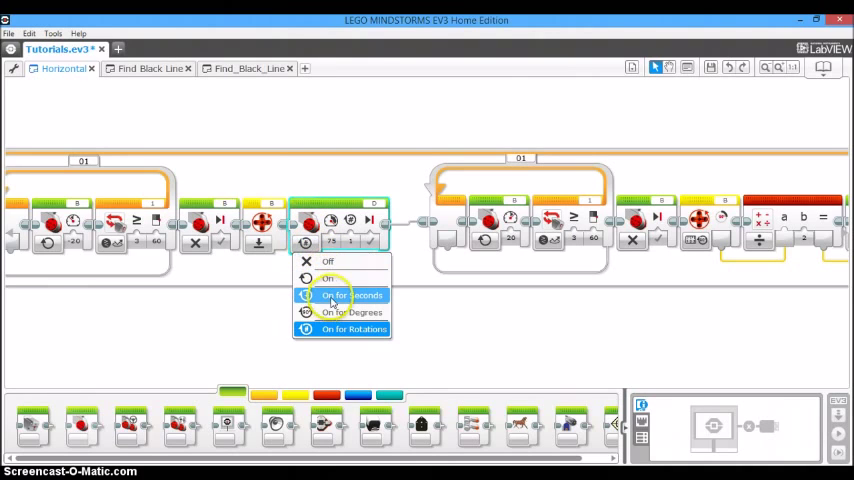
pyautogui.click(352, 296)
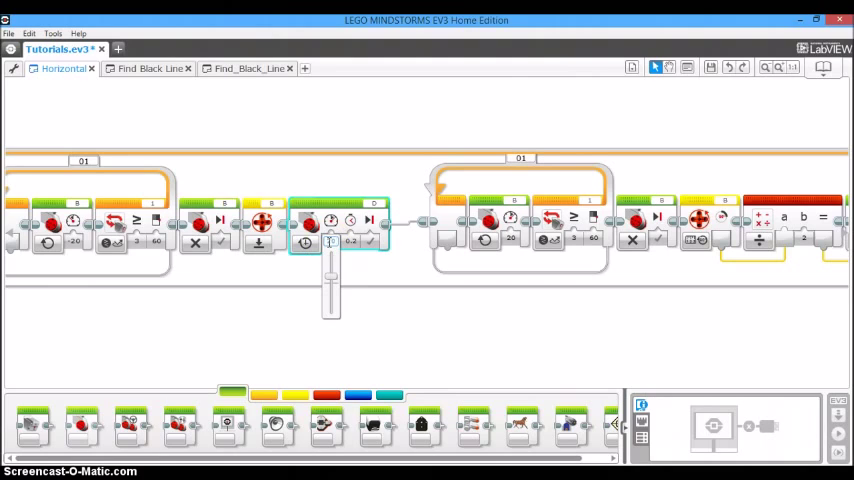
pyautogui.click(372, 210)
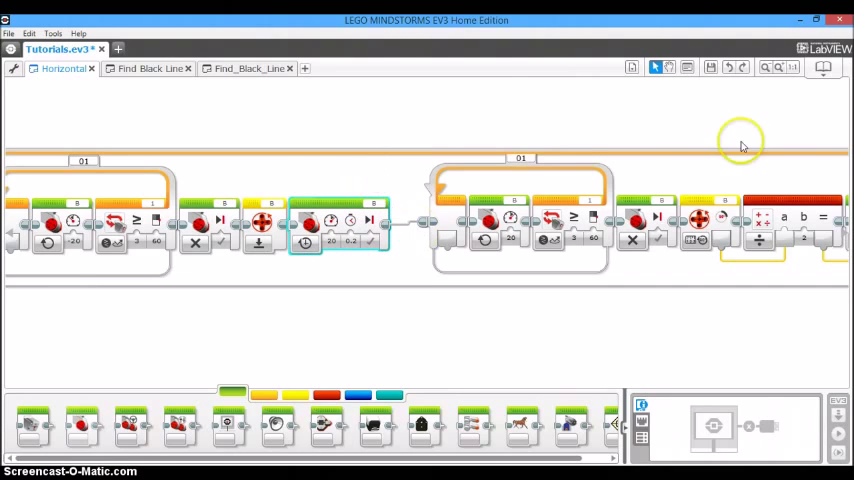
pyautogui.moveTo(516, 290)
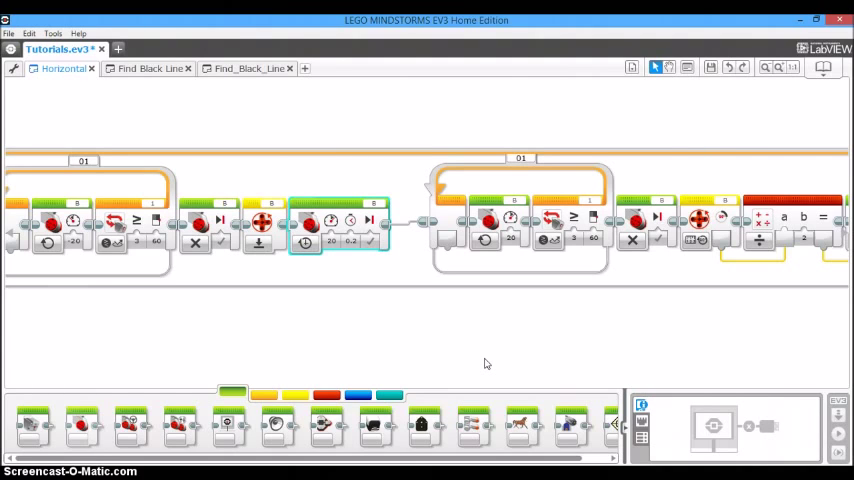
pyautogui.click(656, 68)
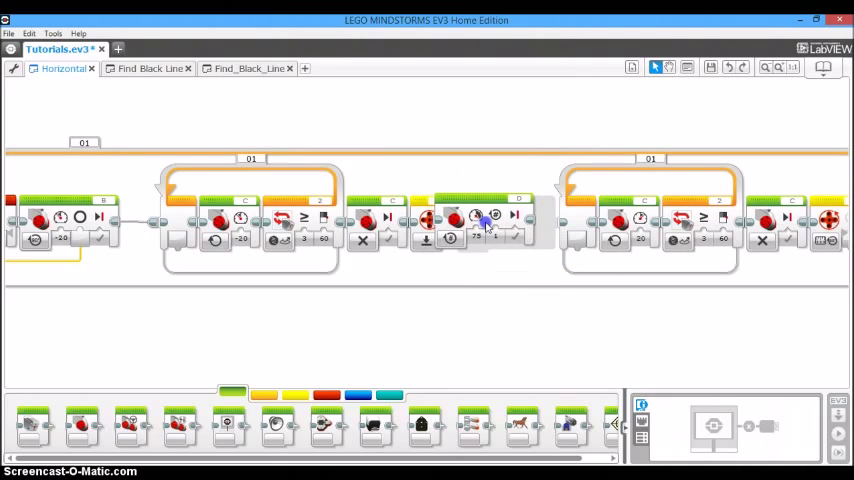
# Set the motor block before the third loop to On for Seconds, 0.2 seconds.
pyautogui.click(496, 218)
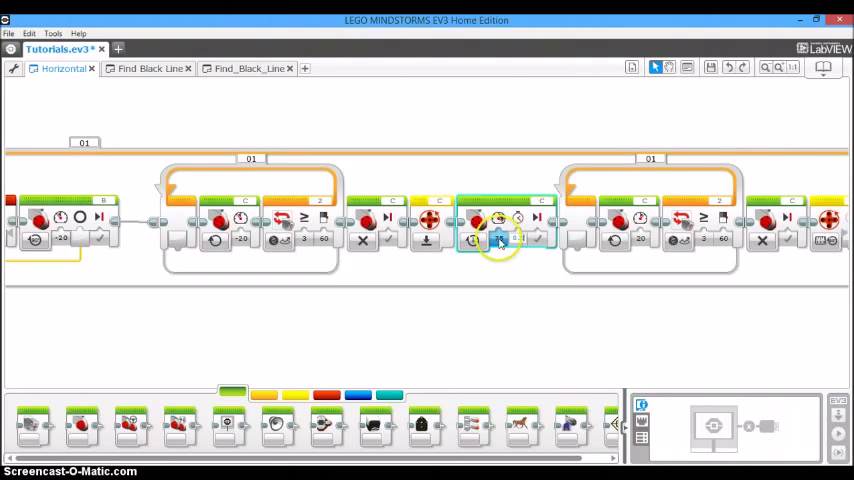
pyautogui.click(500, 238)
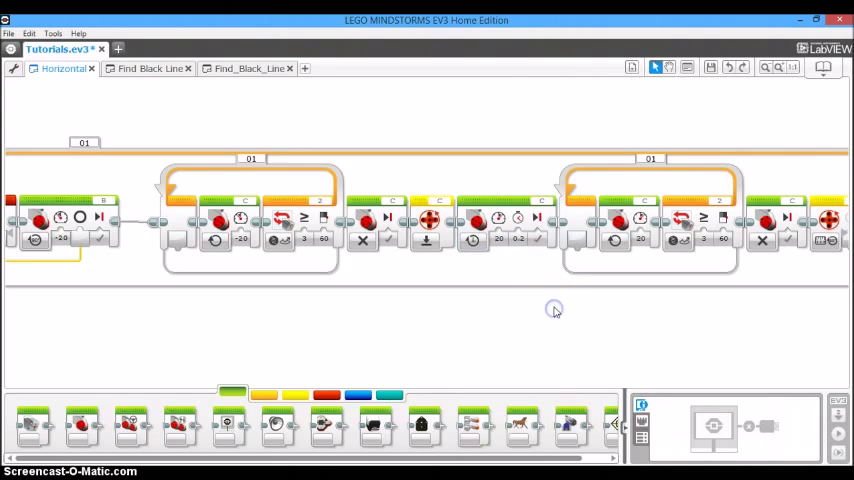
pyautogui.moveTo(518, 274)
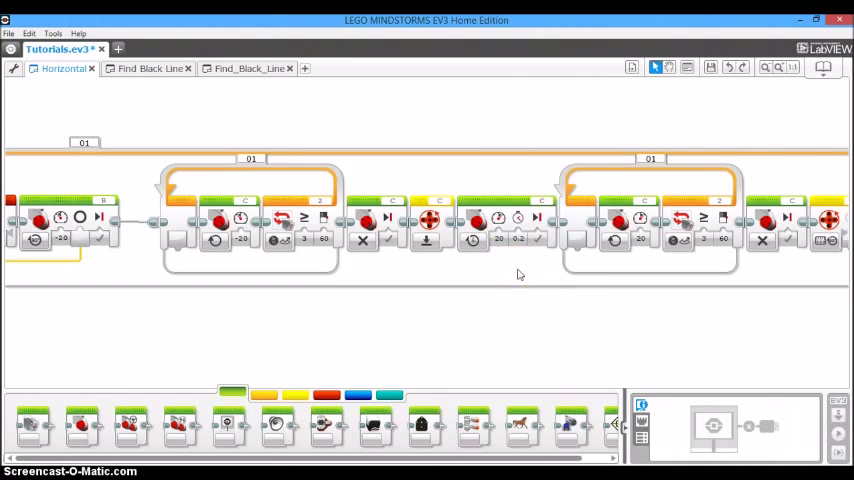